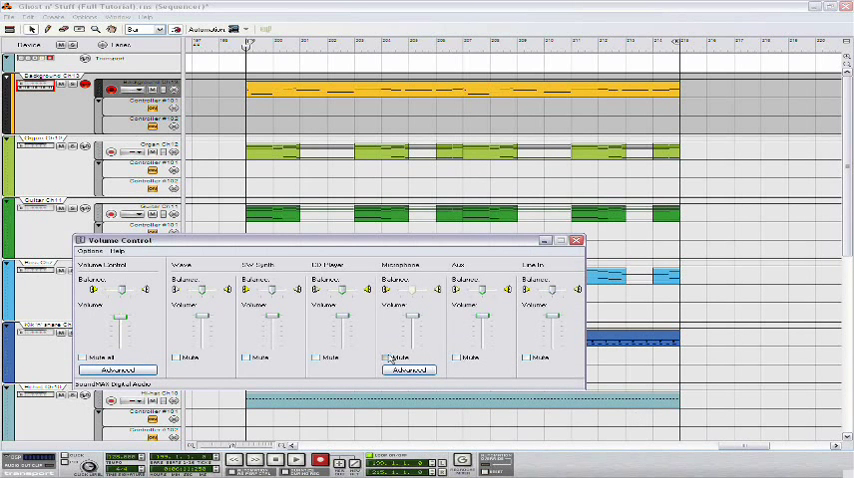
- Close the Windows Volume Control window to return to the Reason song and rack
{"action": "left_click", "coordinate": [576, 240]}
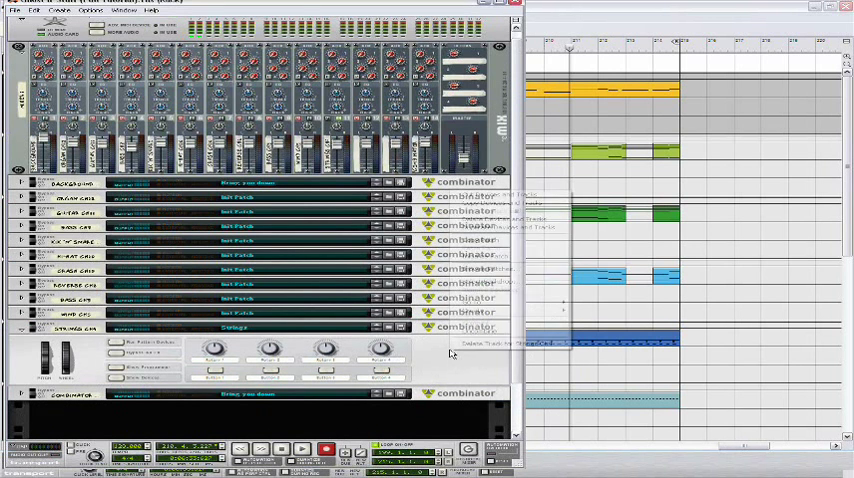
- Show the Create device list from the rack's context menu
{"action": "right_click", "coordinate": [460, 190]}
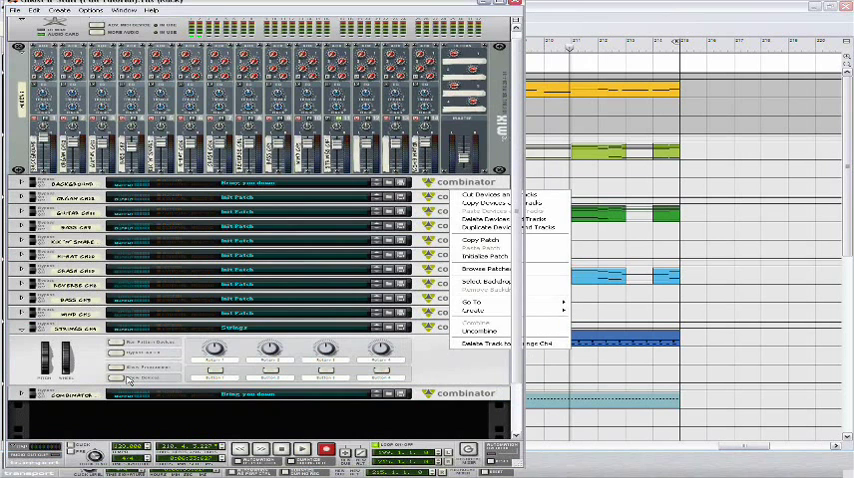
{"action": "left_click", "coordinate": [480, 344]}
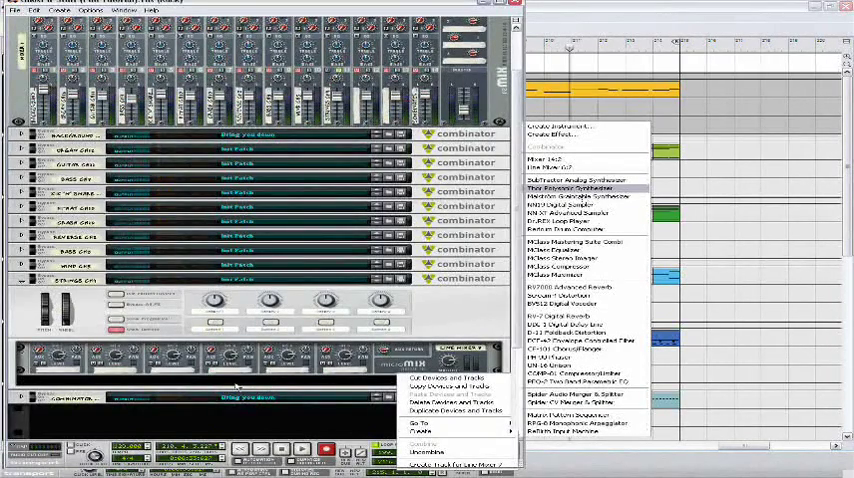
- Add a Thor Polysonic Synthesizer to the rack and load an oscillator into Osc 1
{"action": "left_click", "coordinate": [566, 188]}
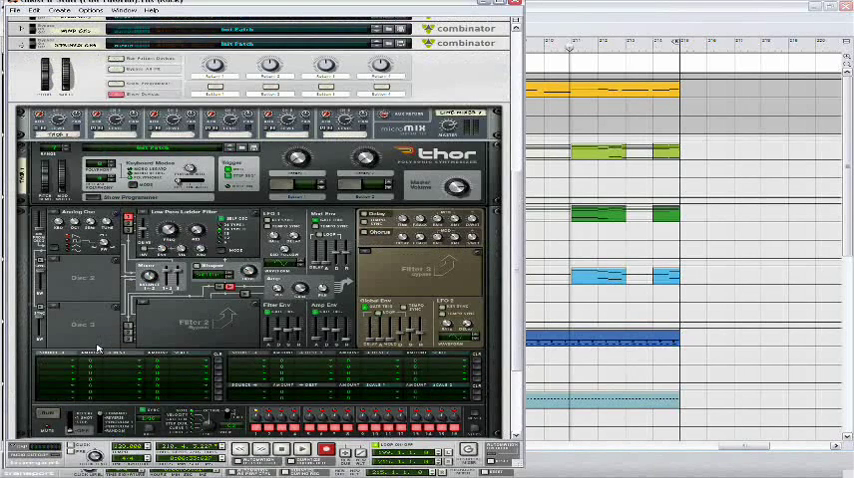
{"action": "left_click", "coordinate": [80, 224]}
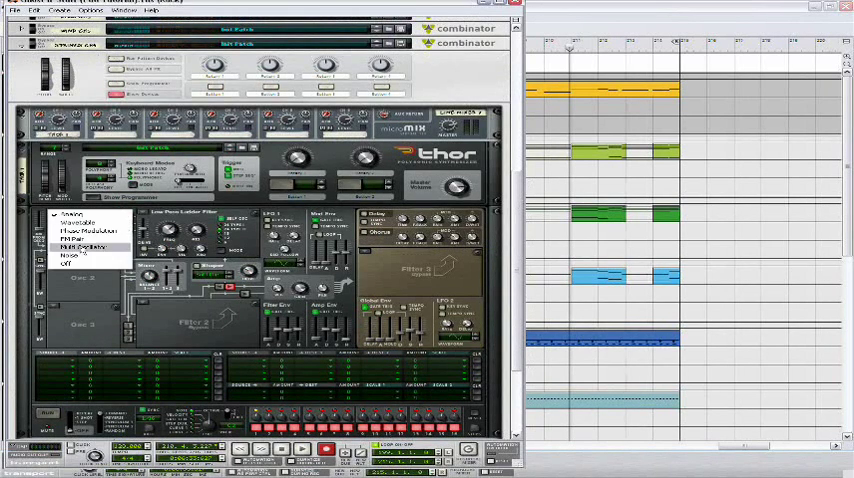
{"action": "left_click", "coordinate": [82, 248]}
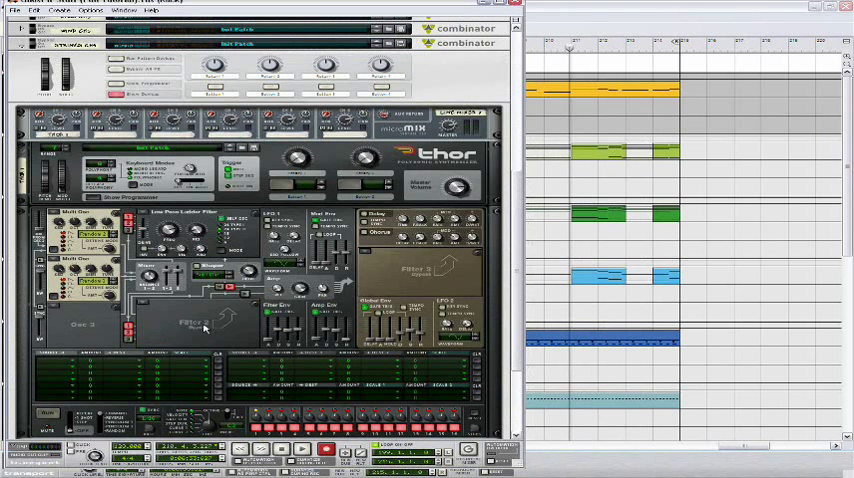
{"action": "mouse_move", "coordinate": [200, 332]}
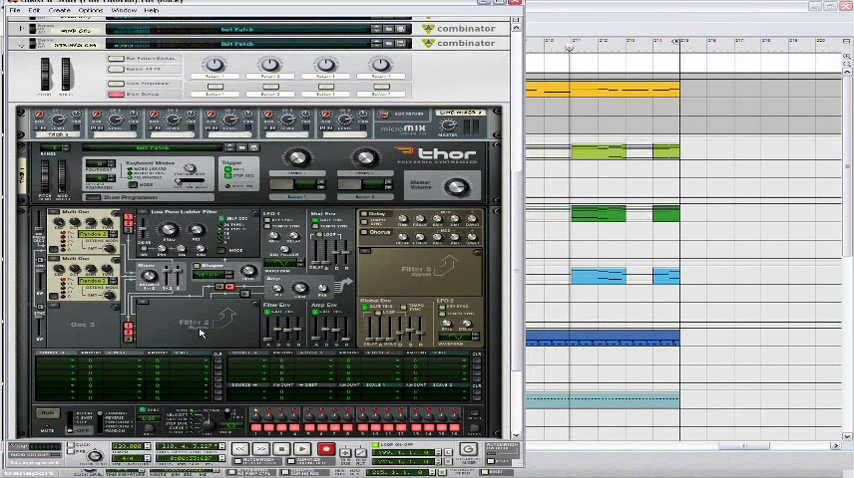
{"action": "mouse_move", "coordinate": [244, 298]}
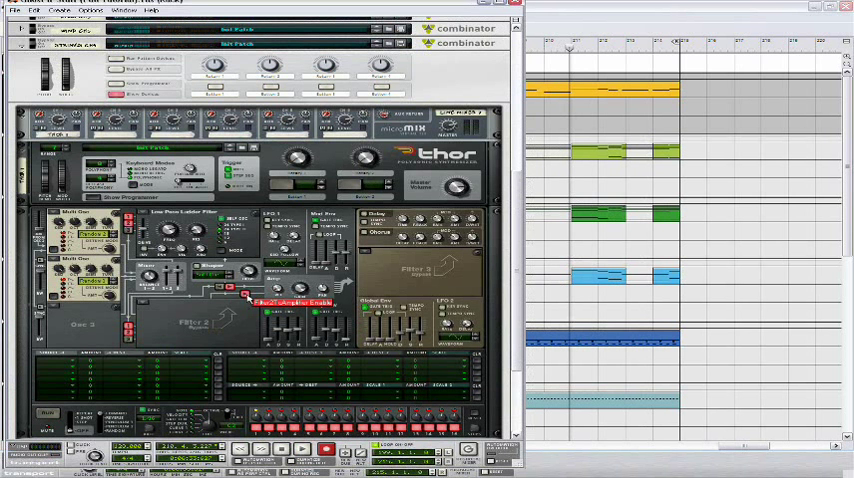
{"action": "mouse_move", "coordinate": [256, 288]}
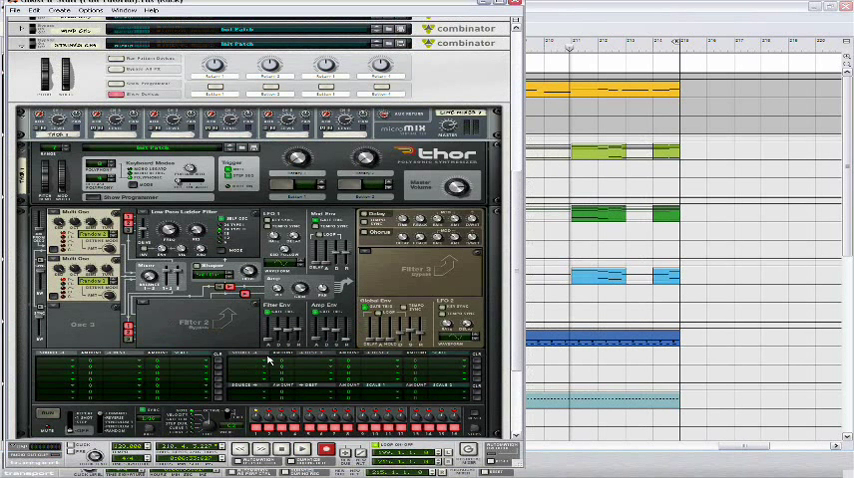
{"action": "mouse_move", "coordinate": [268, 348]}
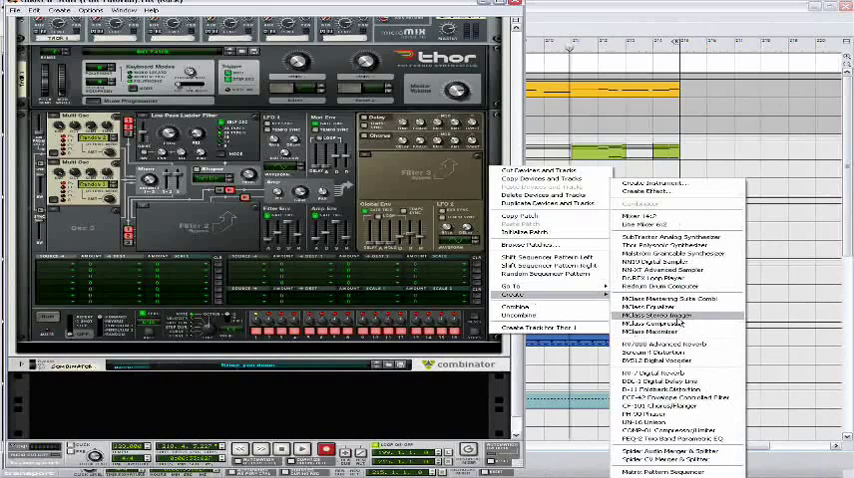
- Add an MClass Stereo Imager effect directly below the Thor synth
{"action": "left_click", "coordinate": [656, 316]}
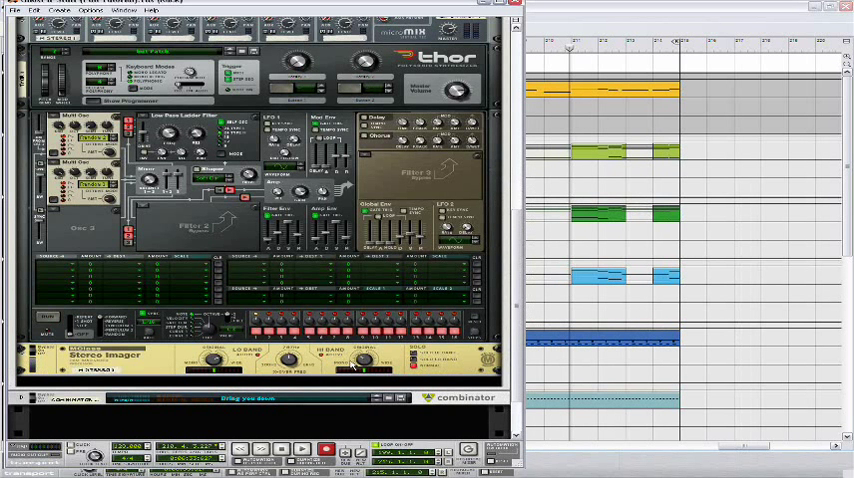
- Show the Create device list again below the Stereo Imager for the next effect
{"action": "right_click", "coordinate": [356, 364]}
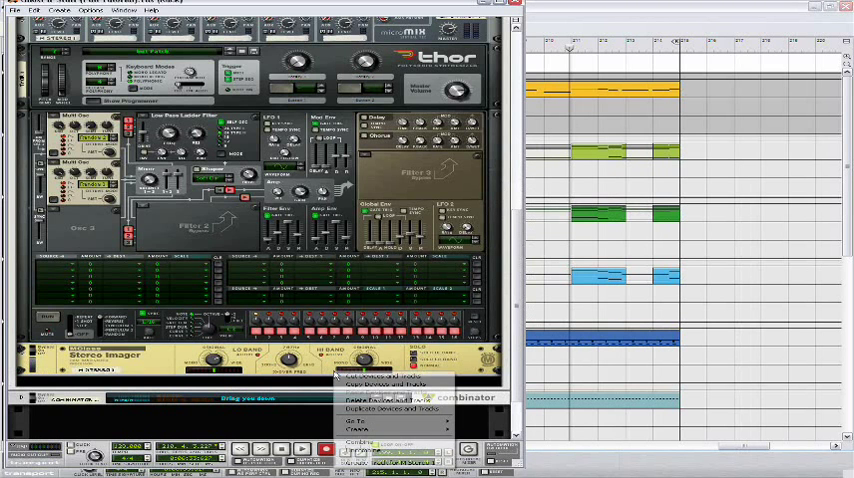
{"action": "left_click", "coordinate": [356, 428]}
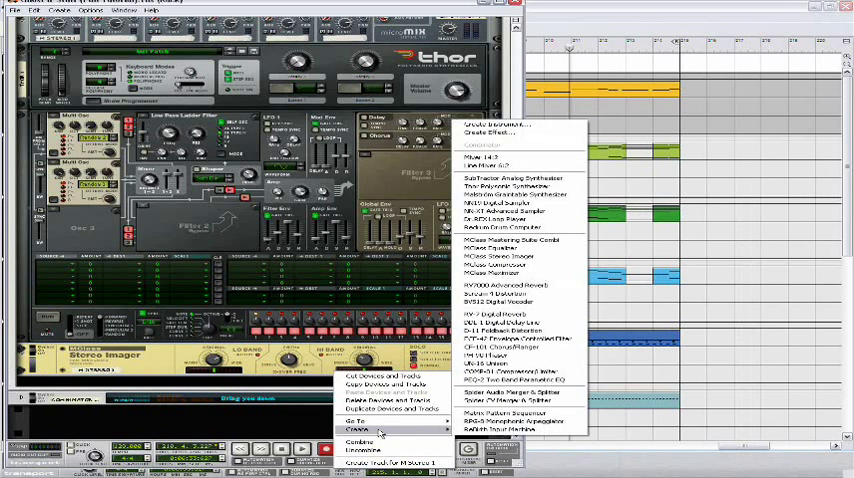
{"action": "mouse_move", "coordinate": [510, 364]}
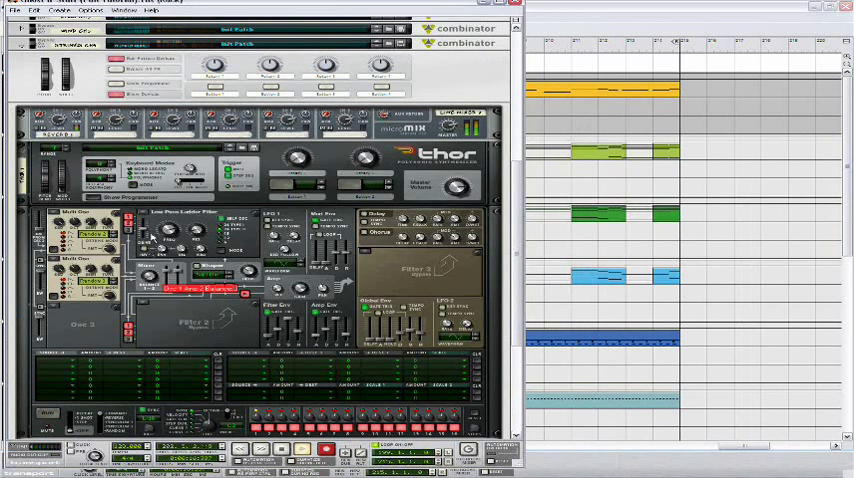
{"action": "left_click", "coordinate": [200, 288]}
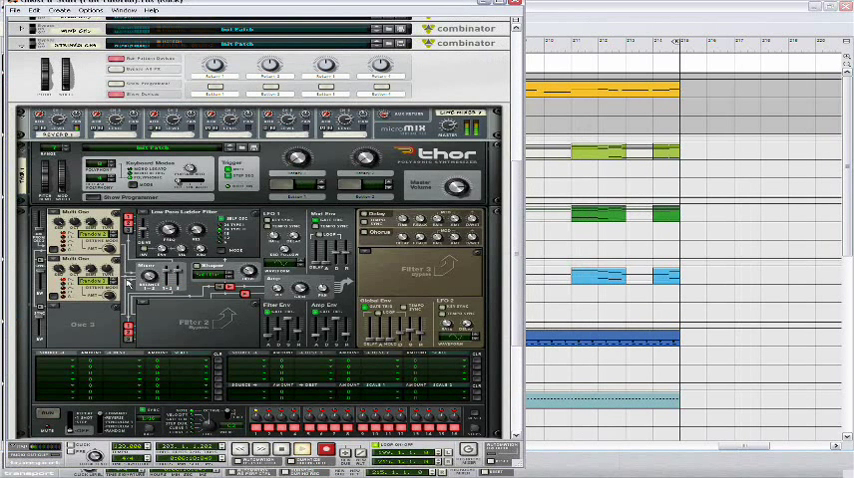